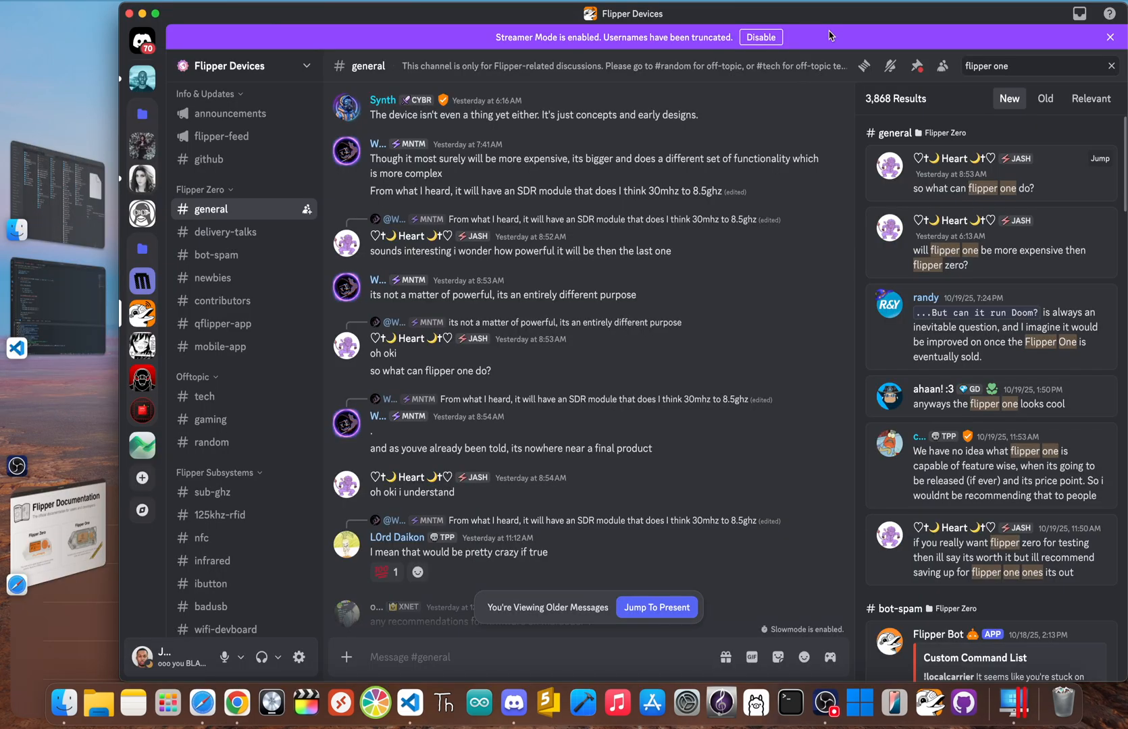
pyautogui.moveTo(998, 139)
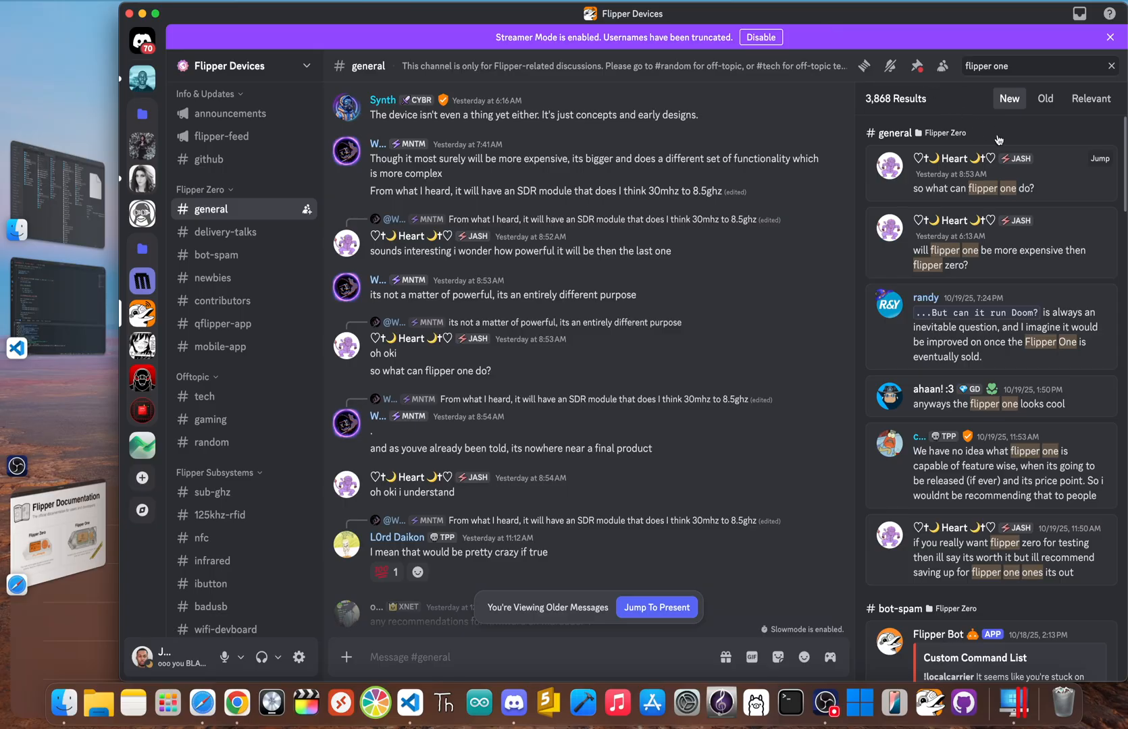
pyautogui.scroll(-3)
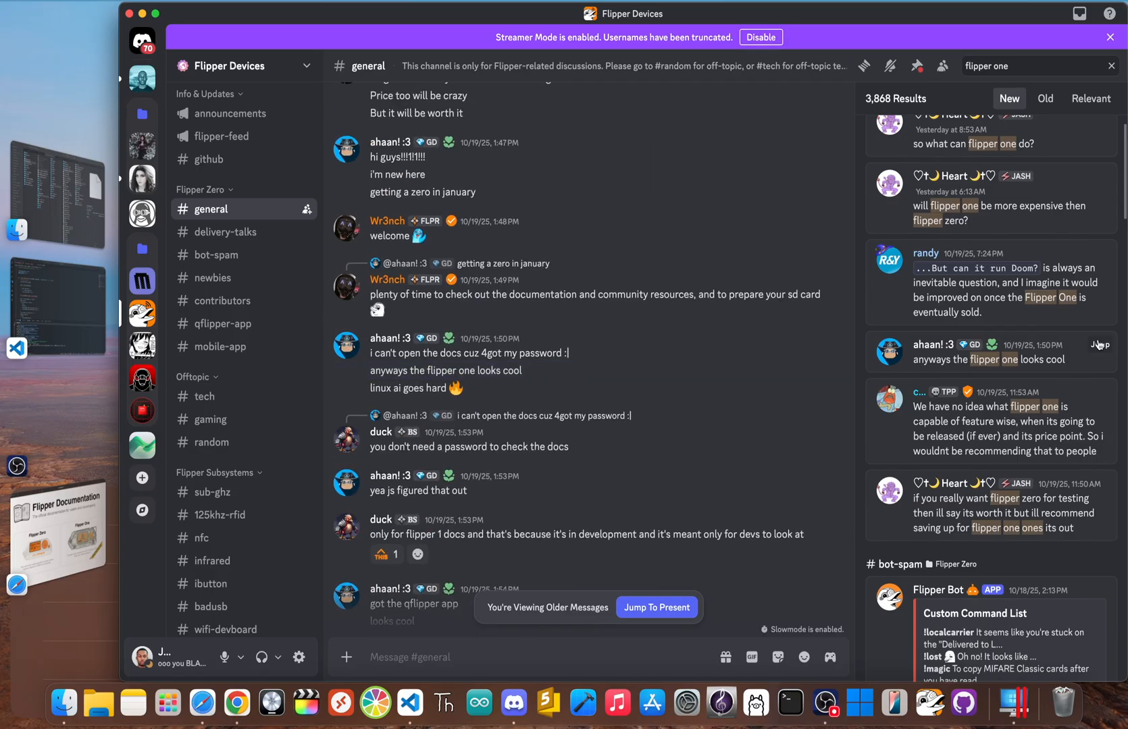
pyautogui.scroll(-3)
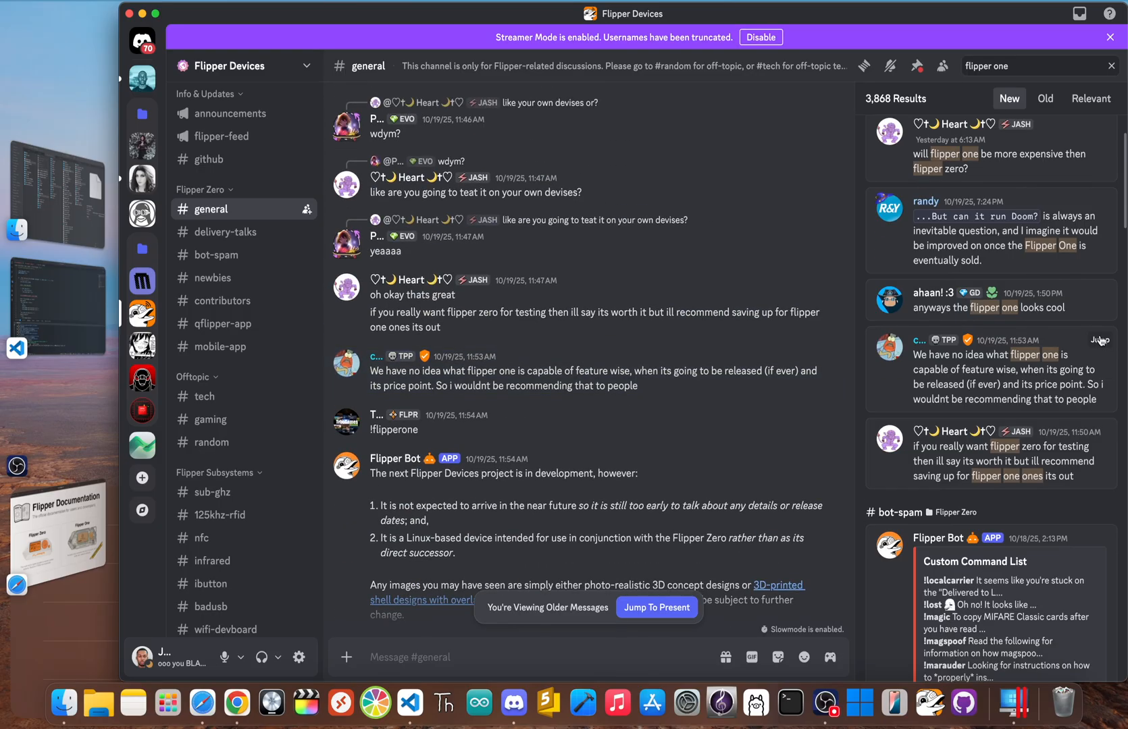
pyautogui.scroll(-3)
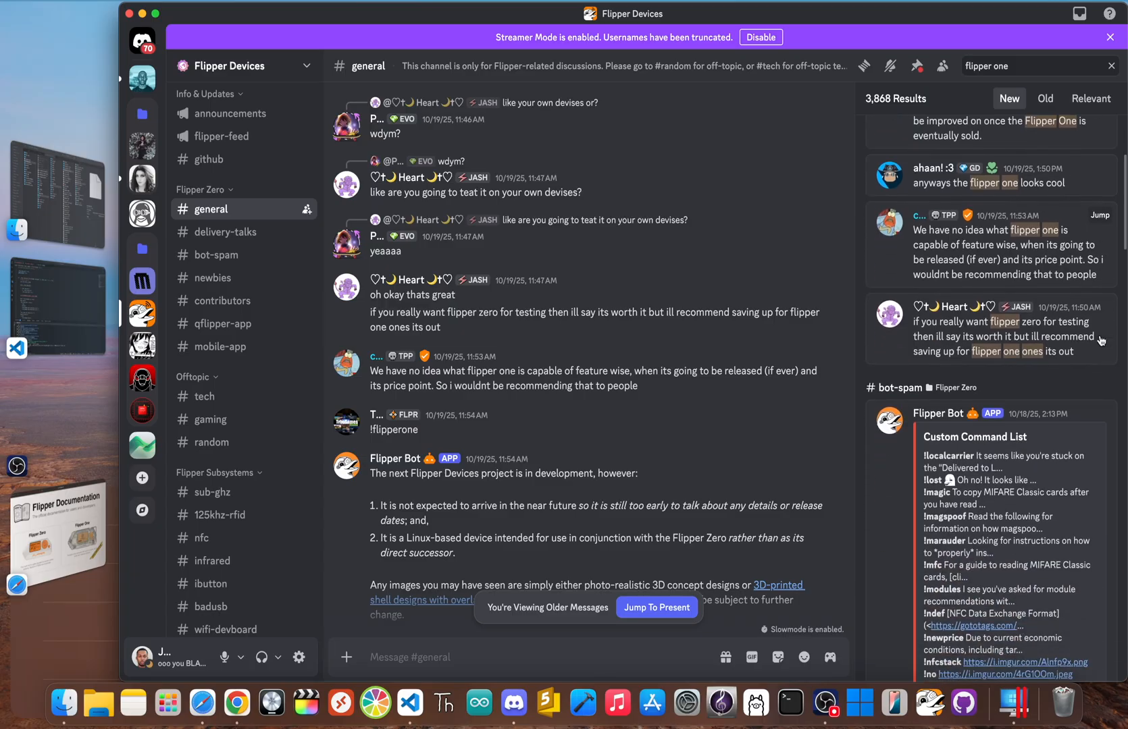
pyautogui.scroll(-3)
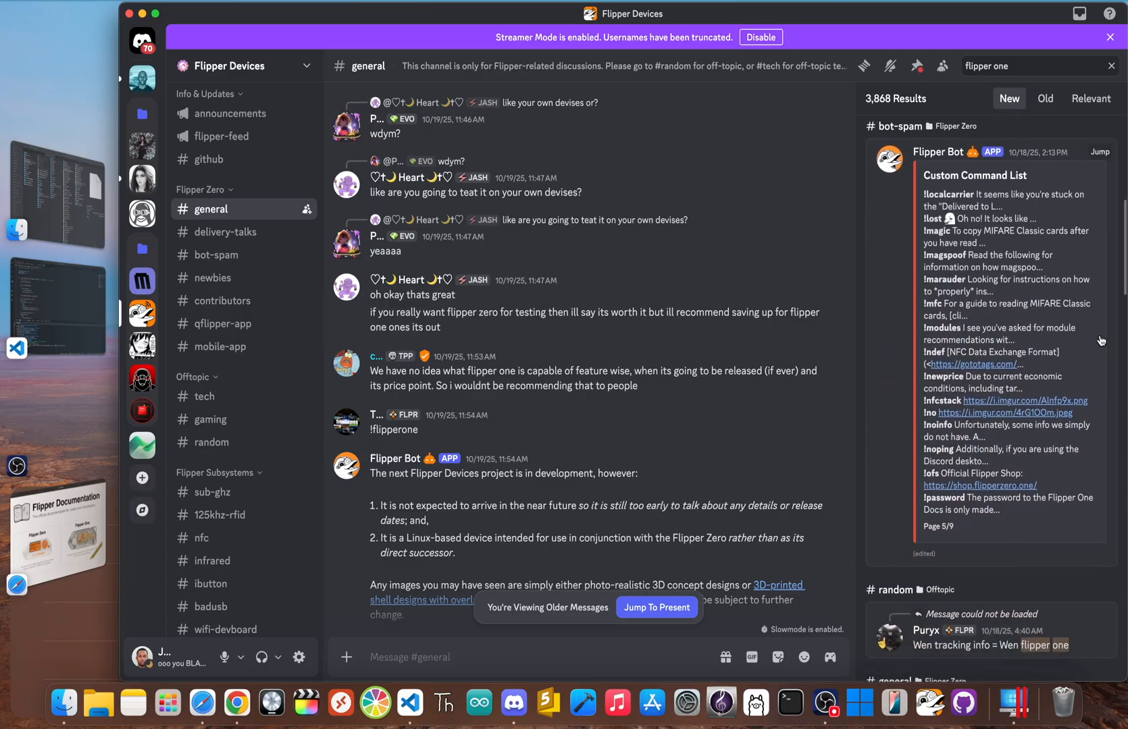
pyautogui.scroll(-3)
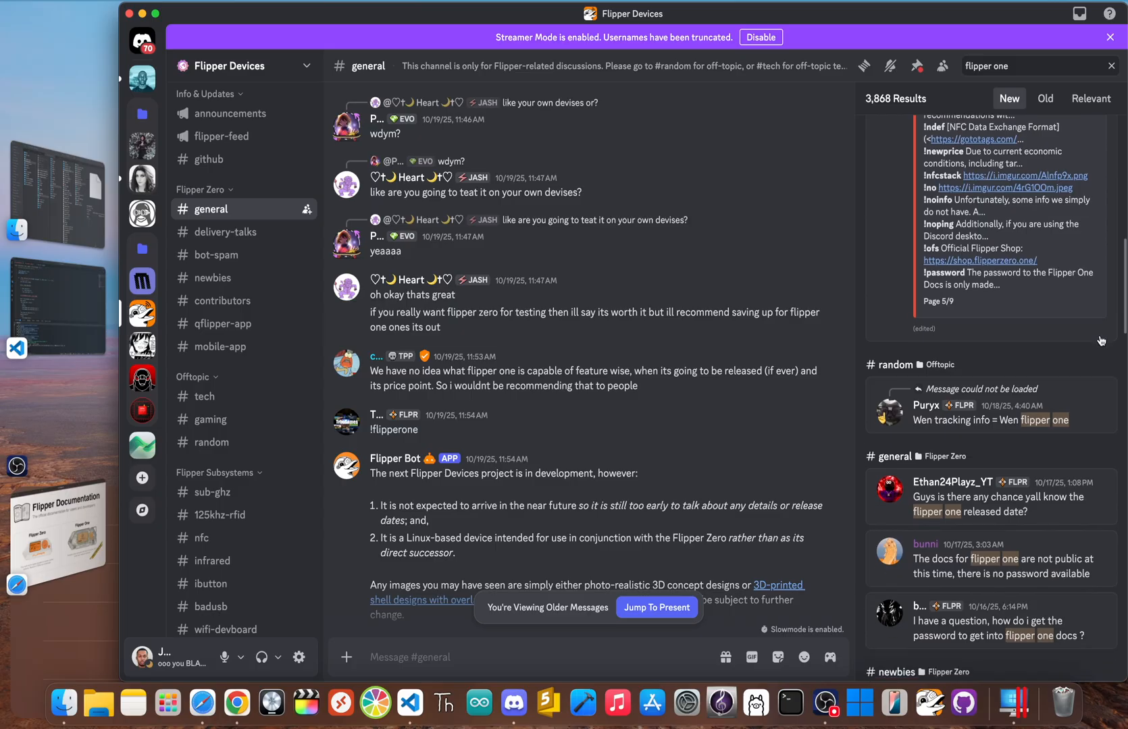
pyautogui.moveTo(1087, 550)
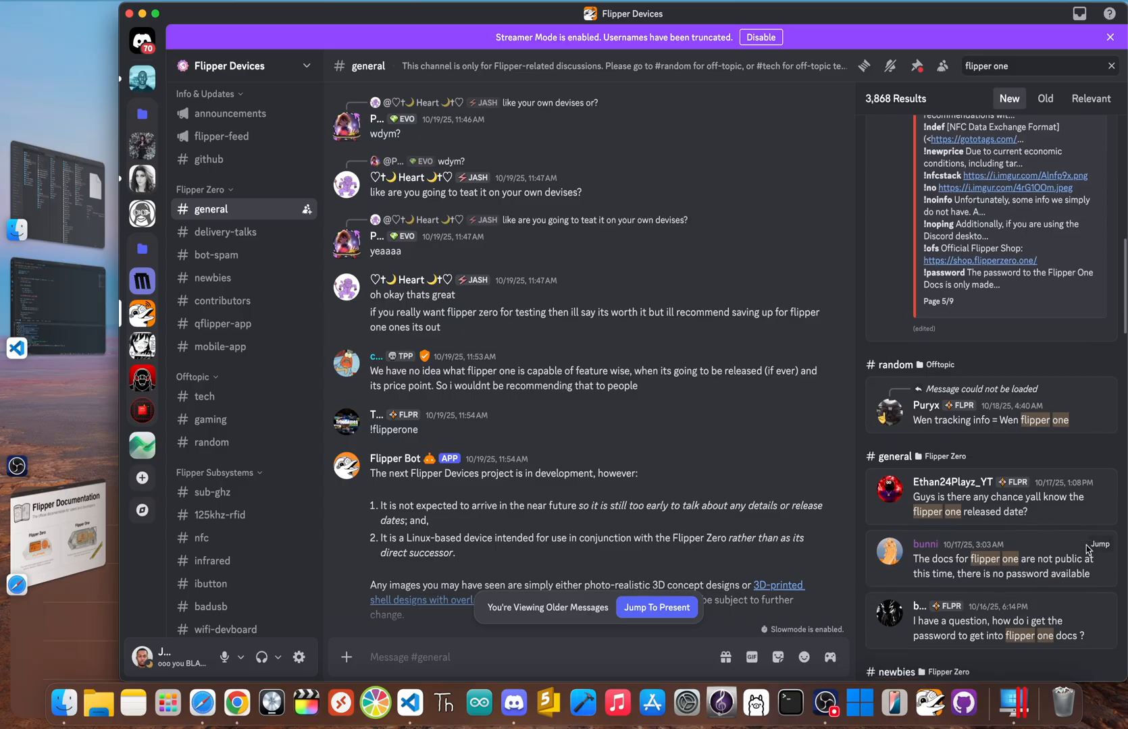